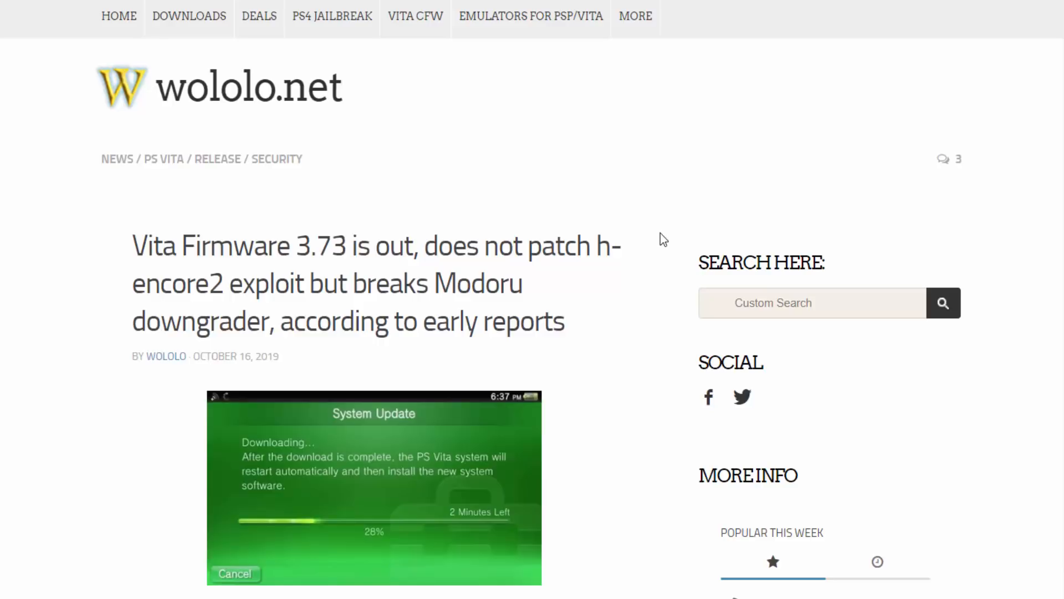
# Scroll down through the PS Vita firmware 3.73 news to the tweet with the GitHub link
pyautogui.scroll(-3)
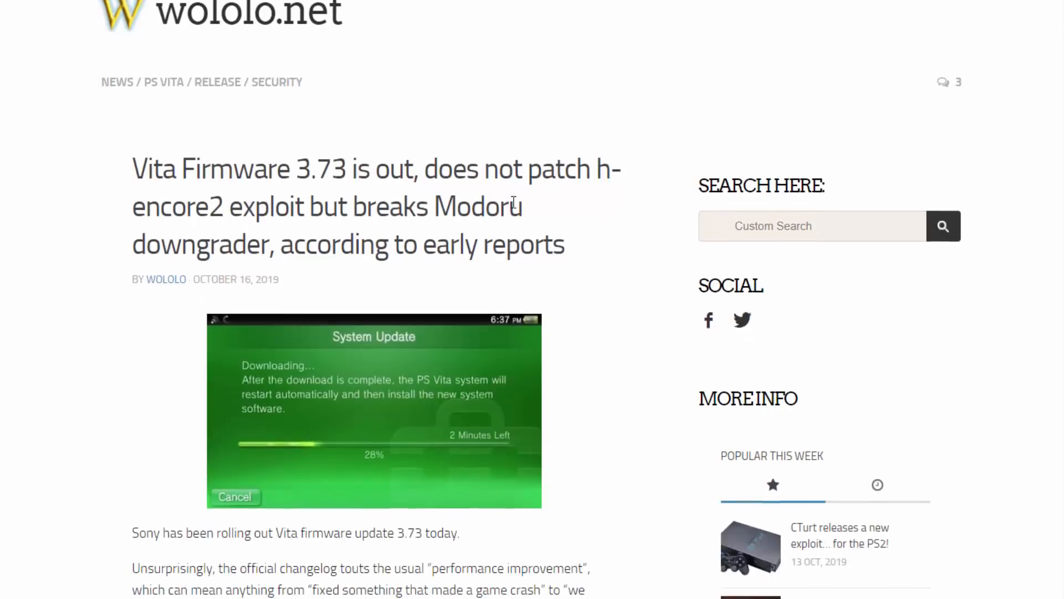
pyautogui.scroll(-3)
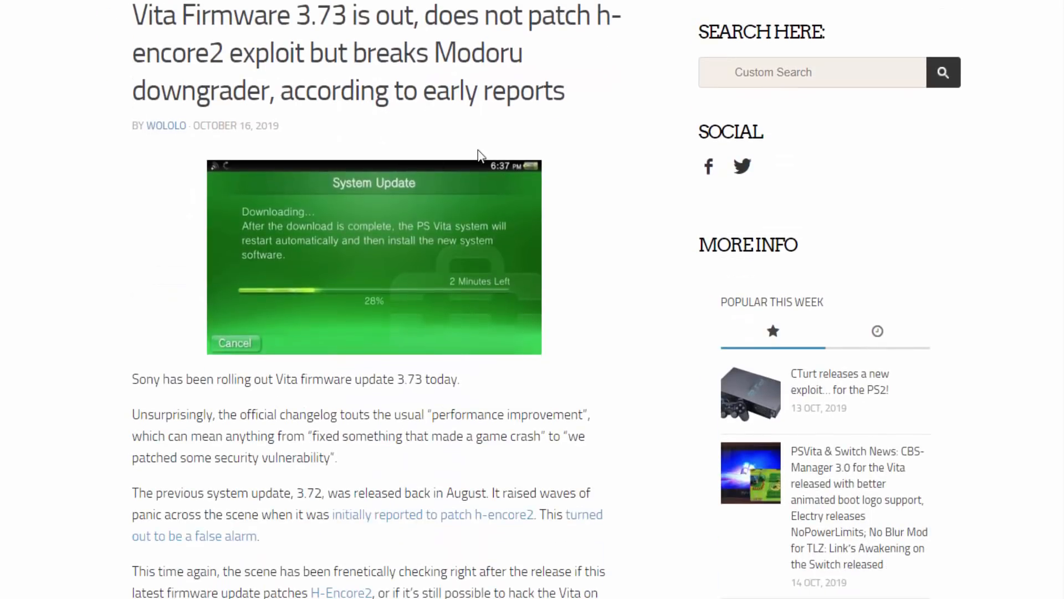
pyautogui.moveTo(441, 135)
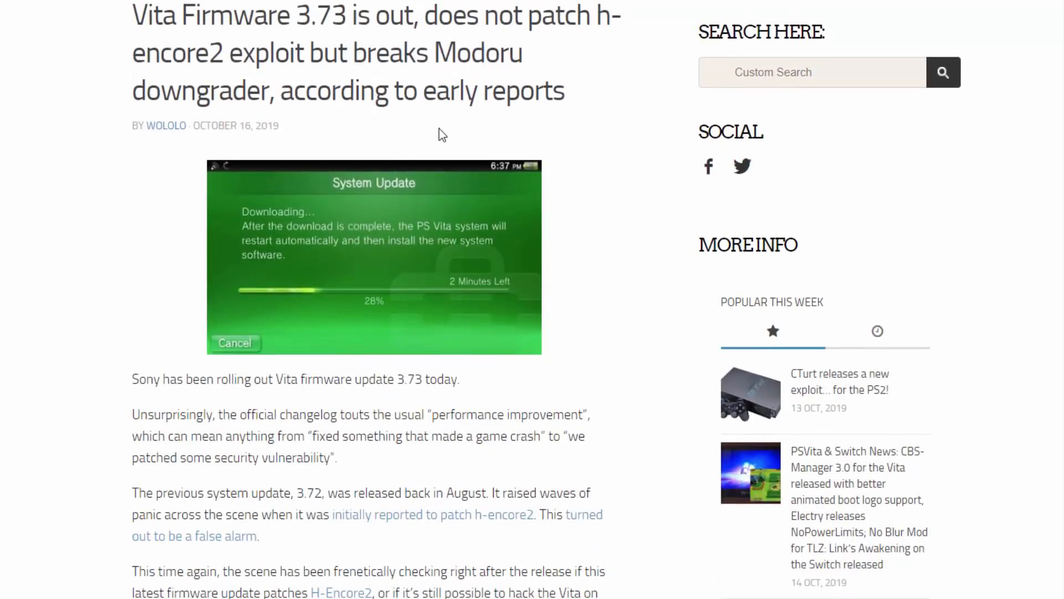
pyautogui.scroll(-3)
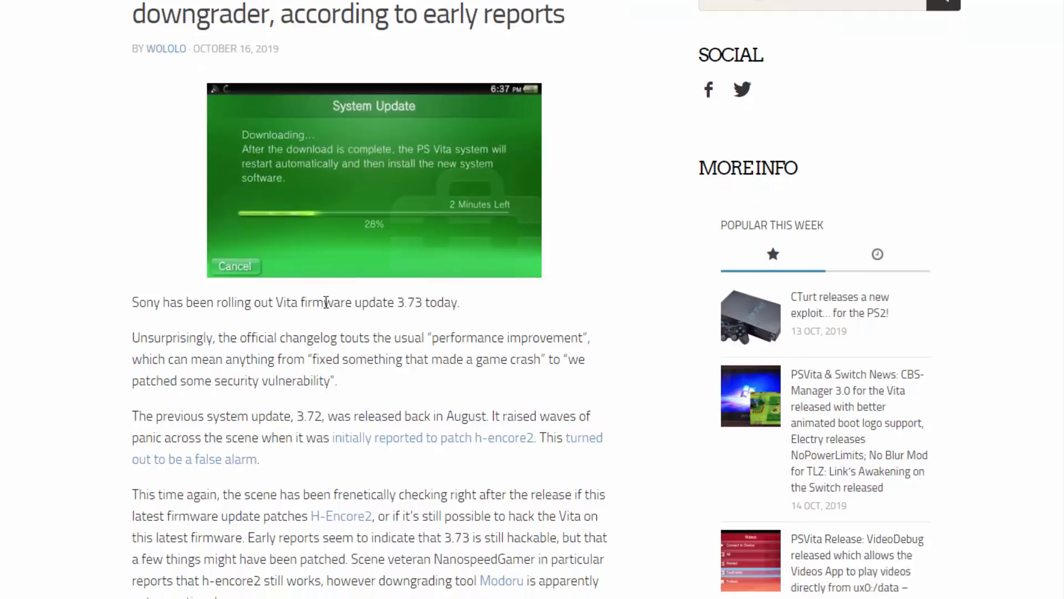
pyautogui.moveTo(435, 302)
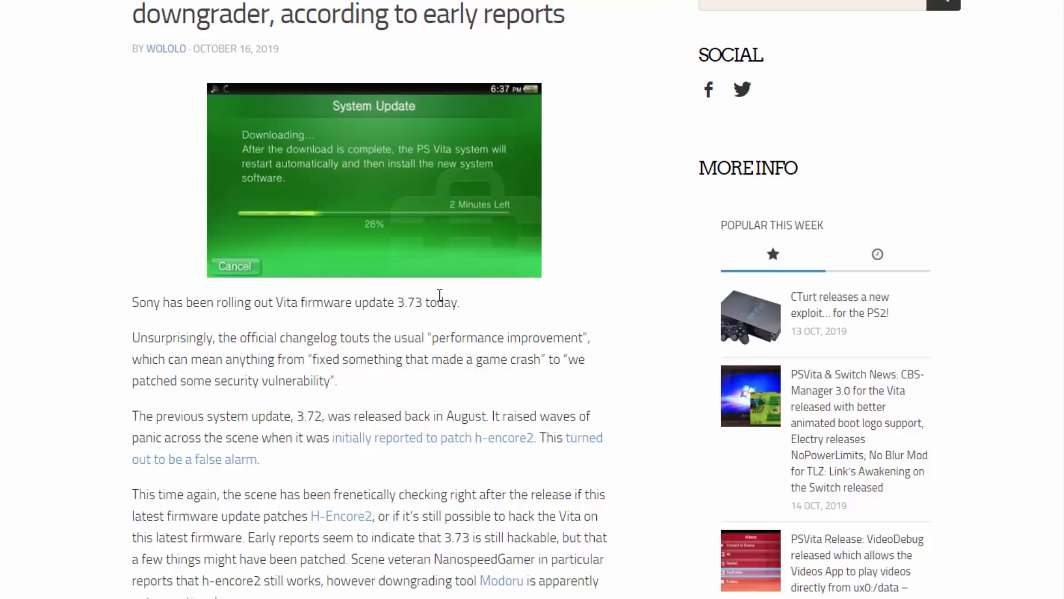
pyautogui.moveTo(161, 337)
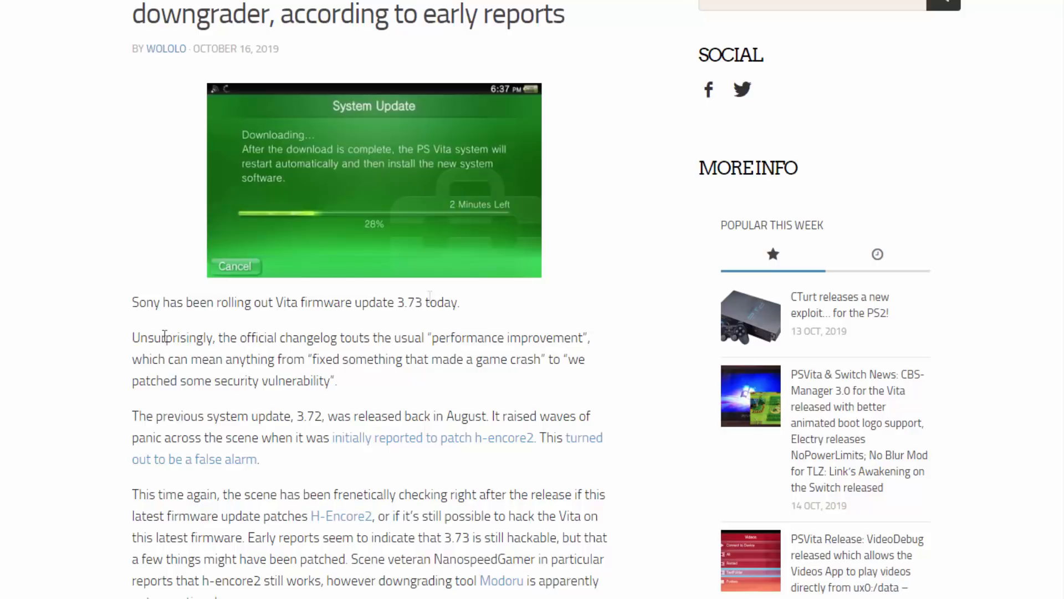
pyautogui.moveTo(441, 334)
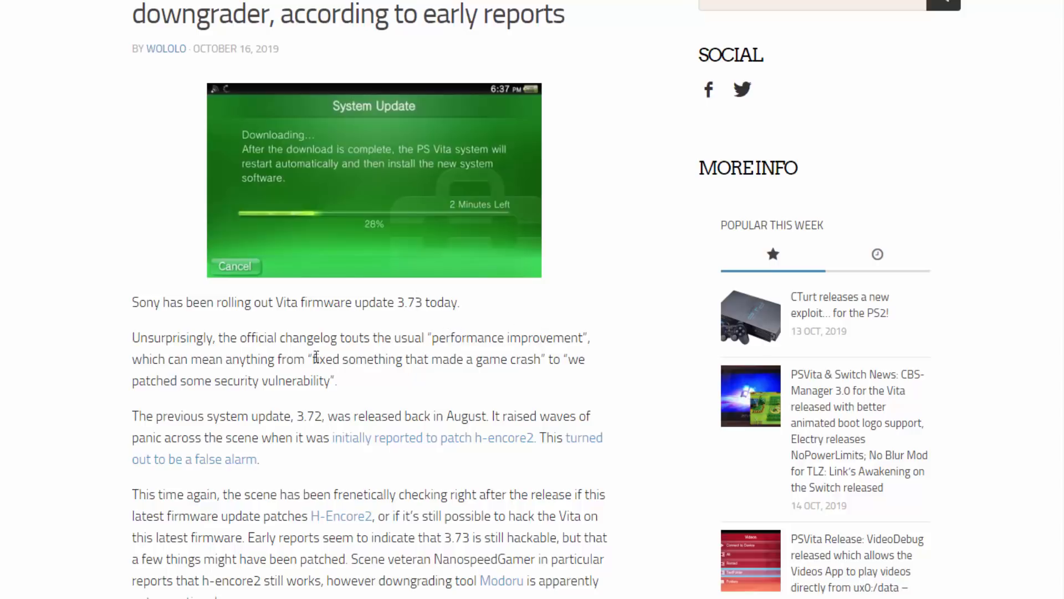
pyautogui.moveTo(456, 393)
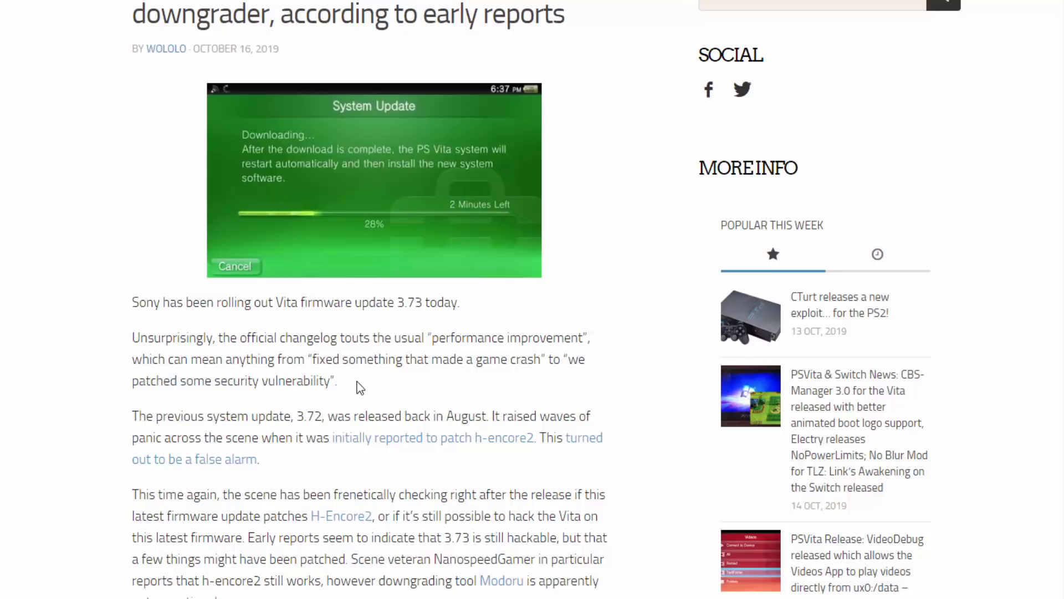
pyautogui.moveTo(594, 321)
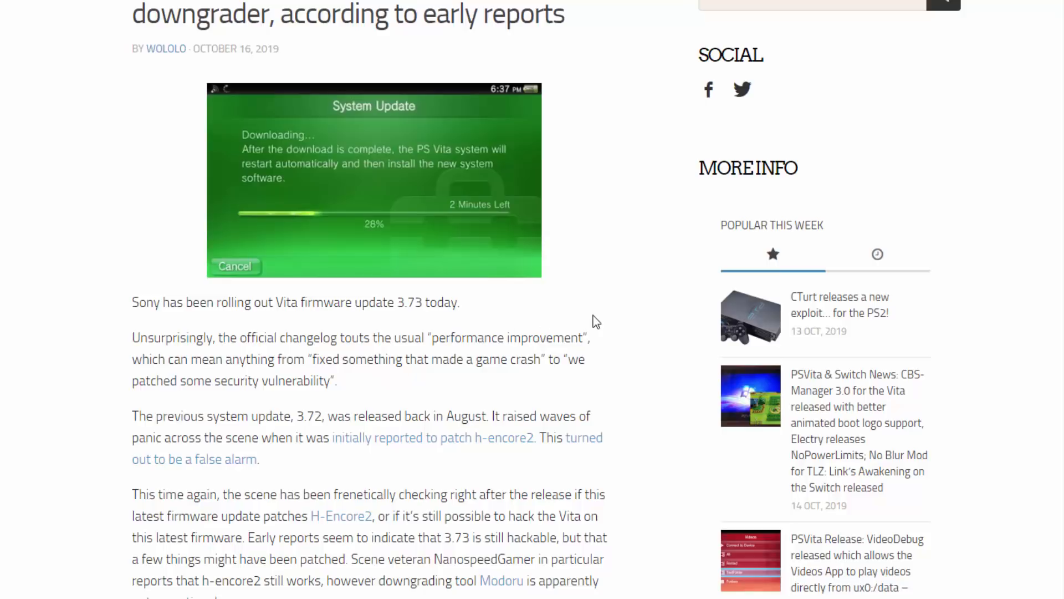
pyautogui.moveTo(595, 316)
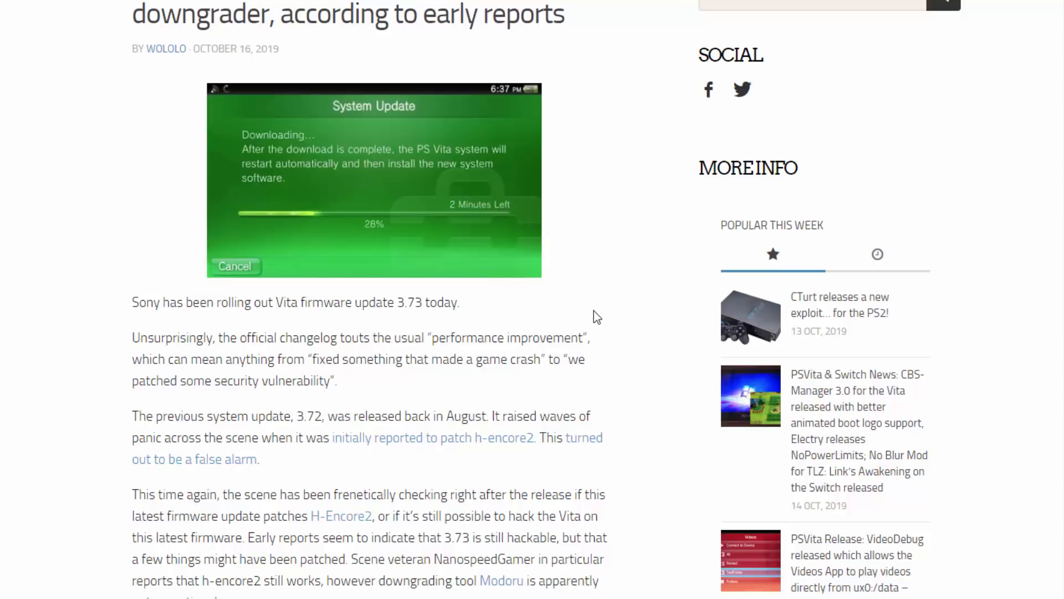
pyautogui.moveTo(577, 313)
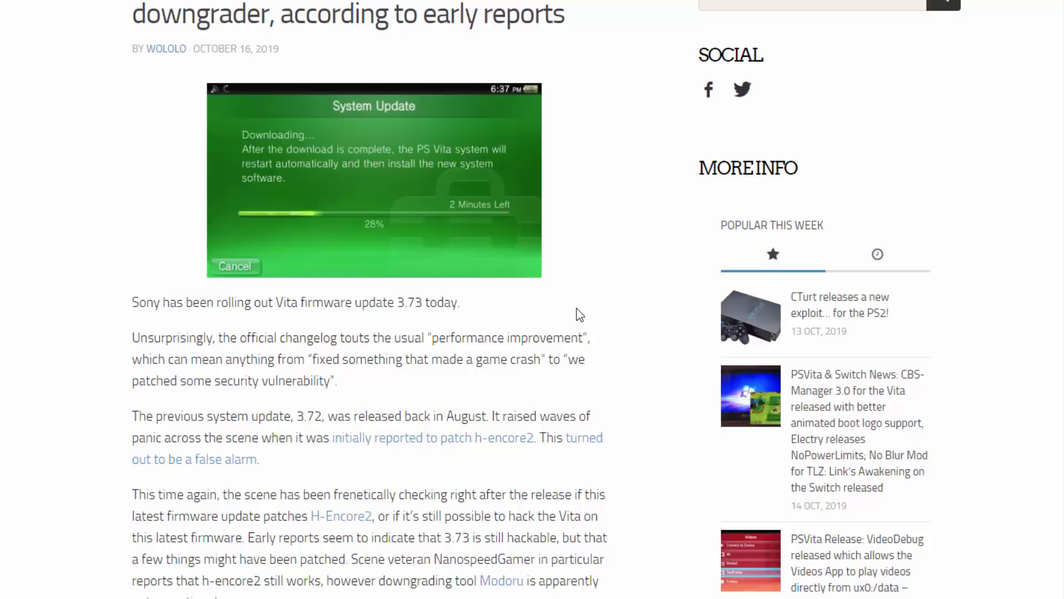
pyautogui.scroll(-3)
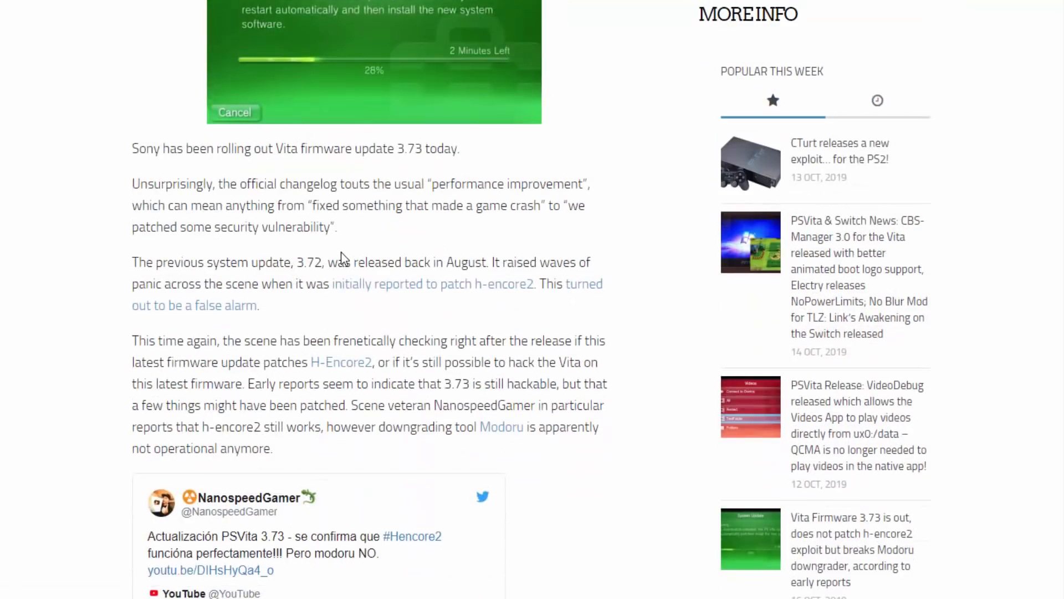
pyautogui.moveTo(342, 306)
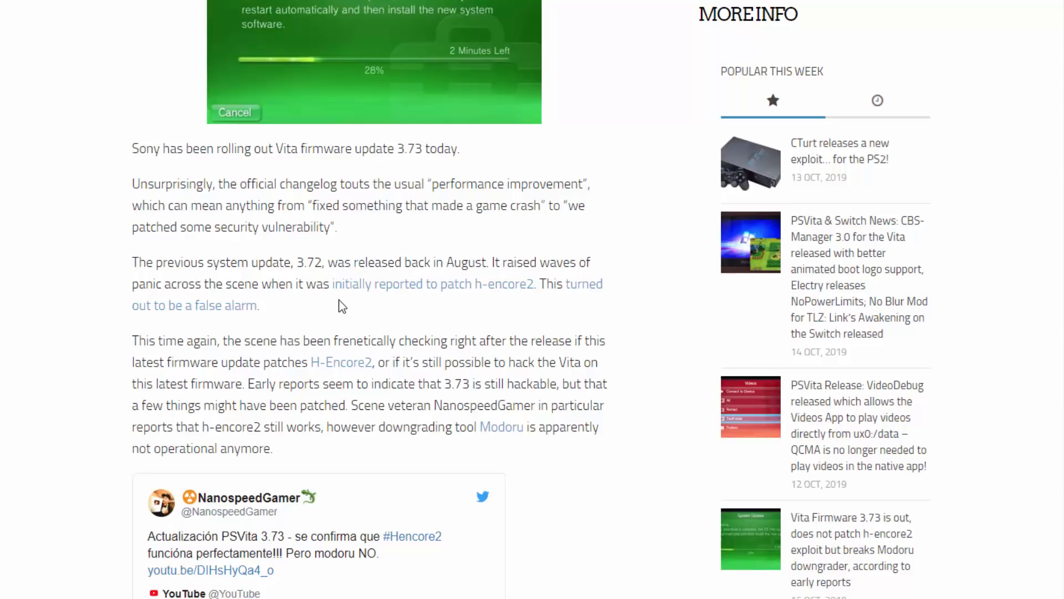
pyautogui.scroll(-3)
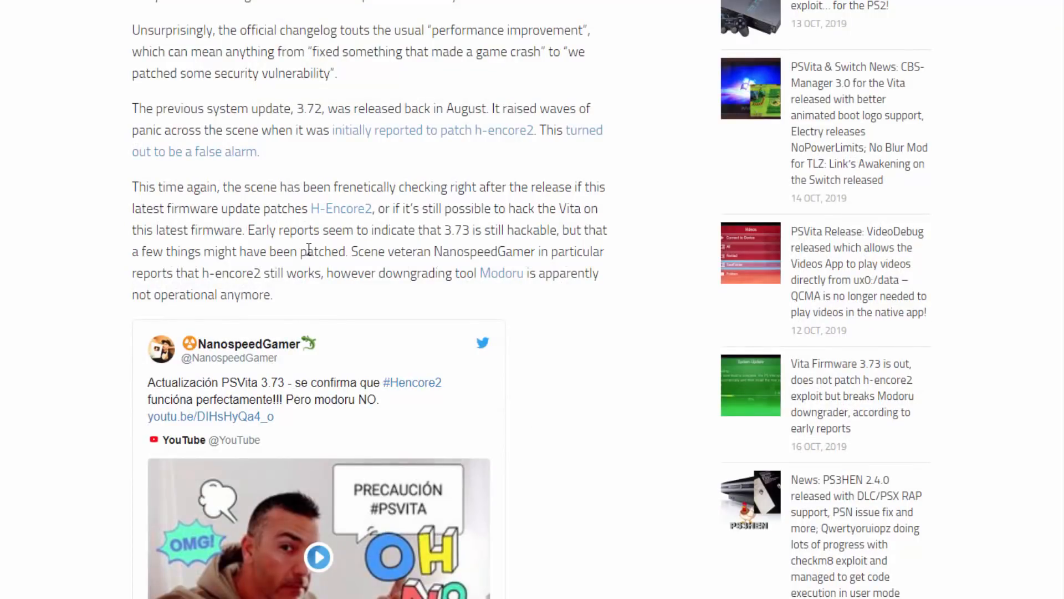
pyautogui.moveTo(330, 289)
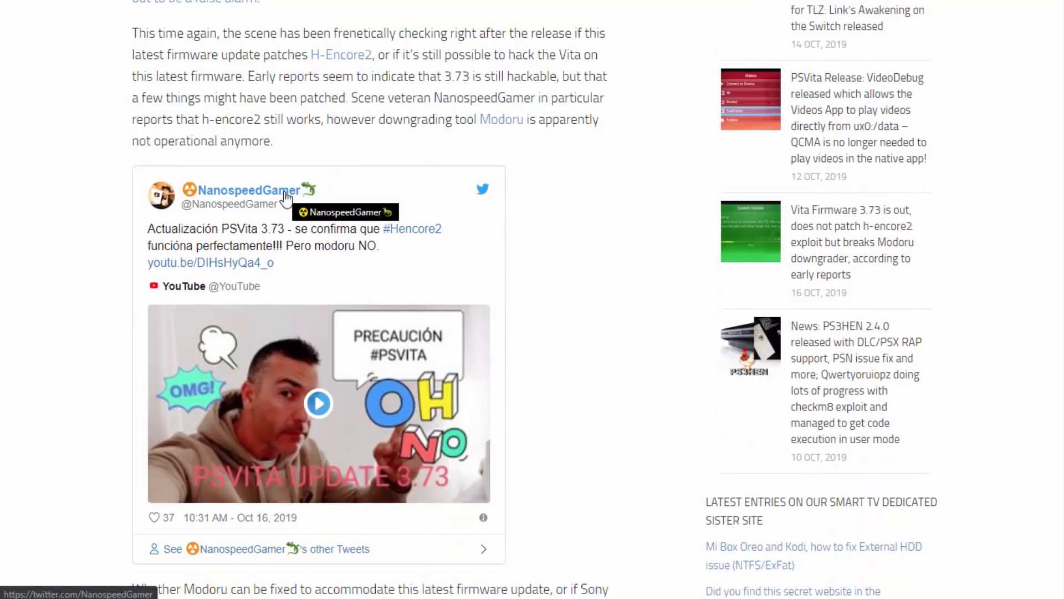
pyautogui.scroll(-3)
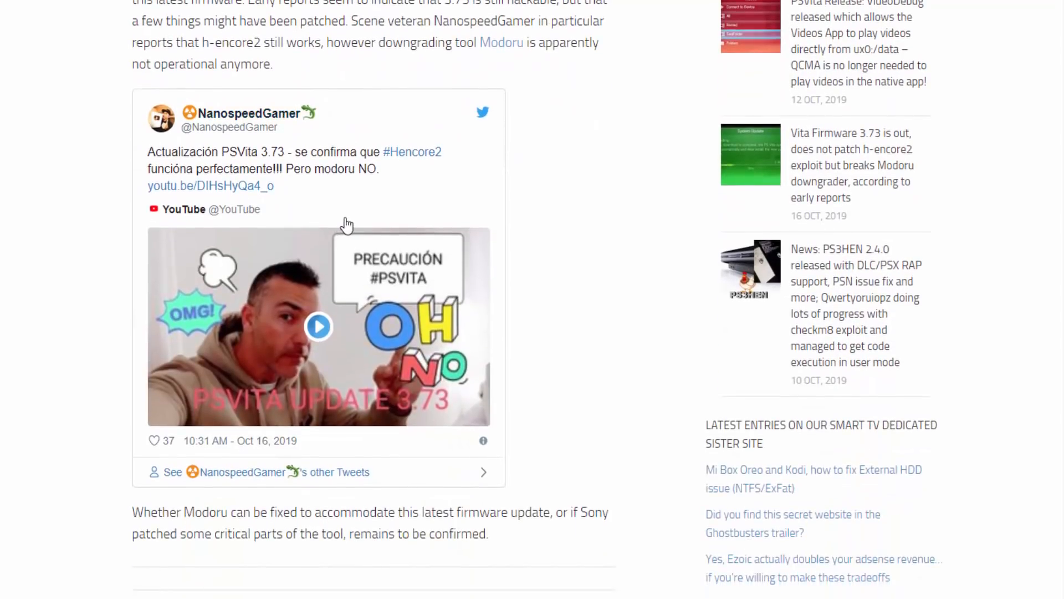
pyautogui.scroll(-3)
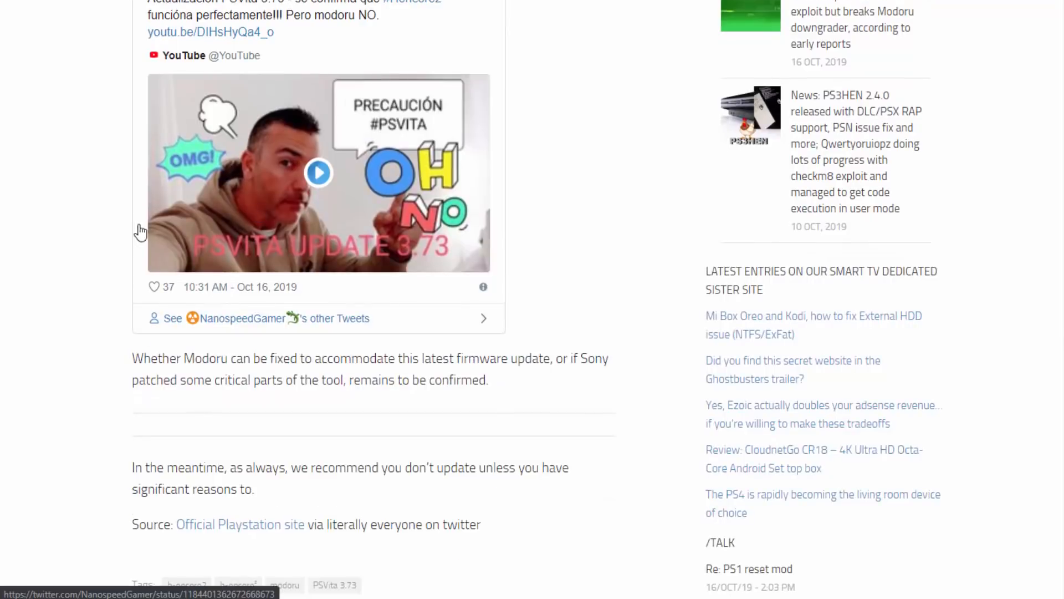
pyautogui.scroll(-3)
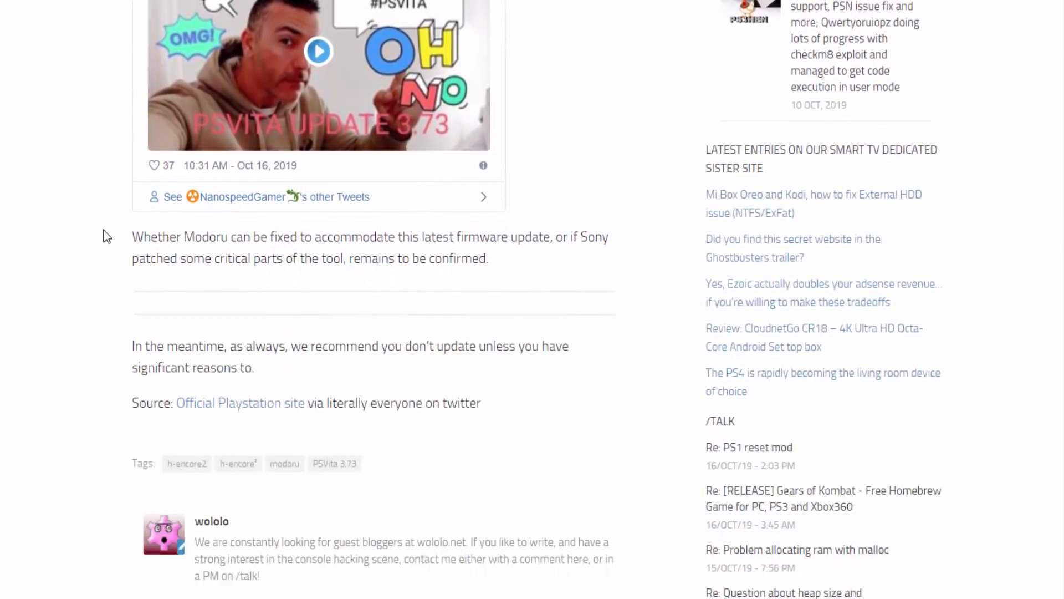
pyautogui.scroll(-3)
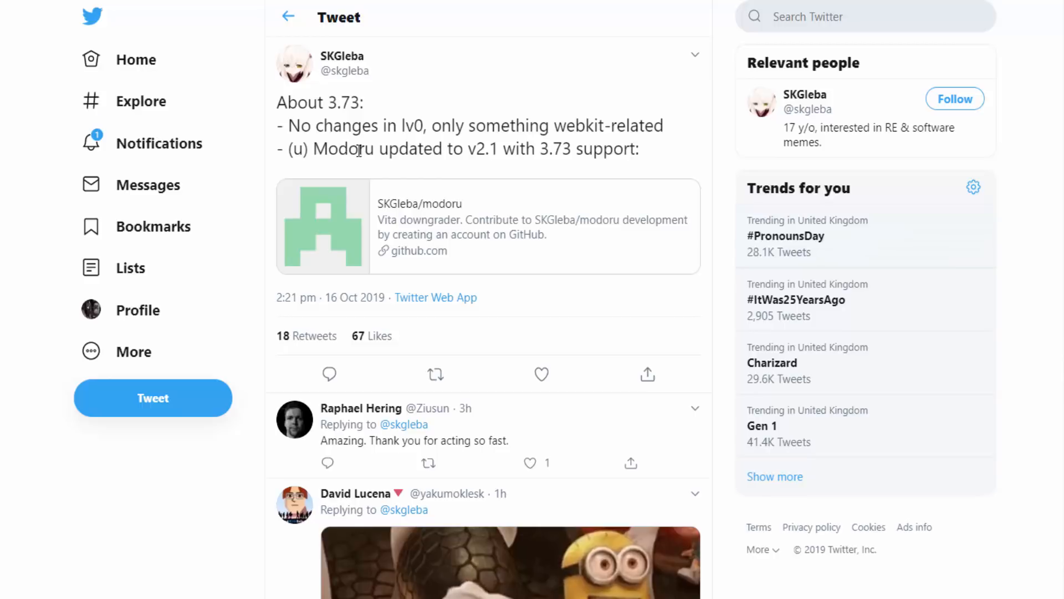
pyautogui.moveTo(500, 148)
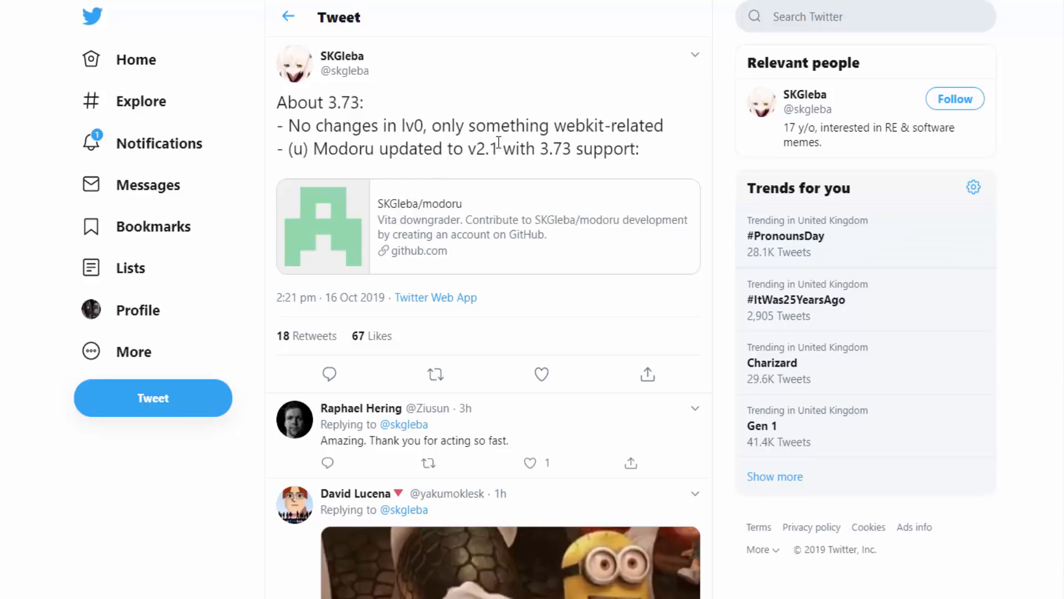
pyautogui.moveTo(614, 171)
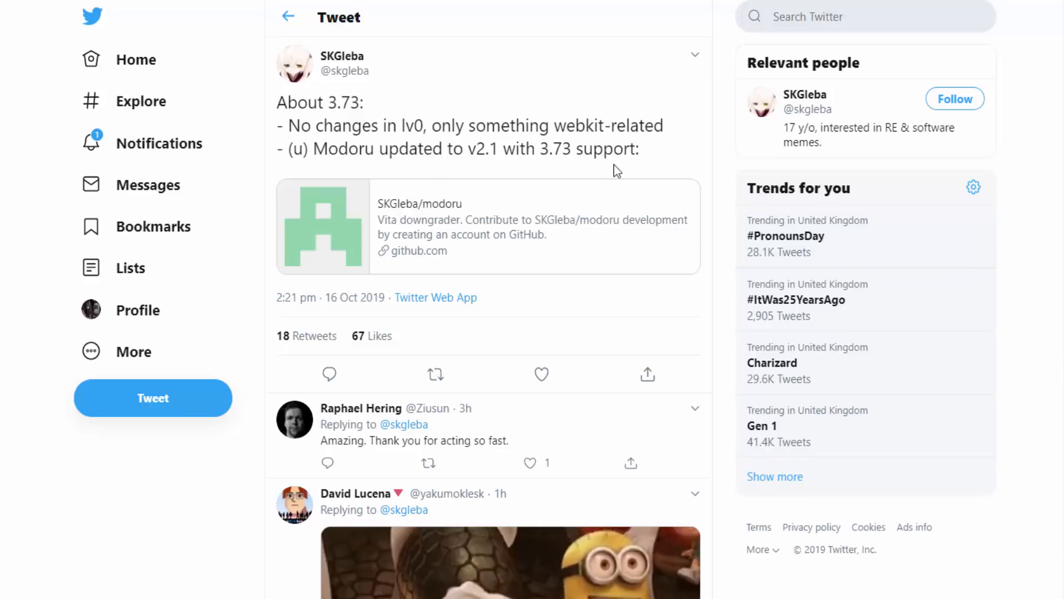
pyautogui.moveTo(342, 58)
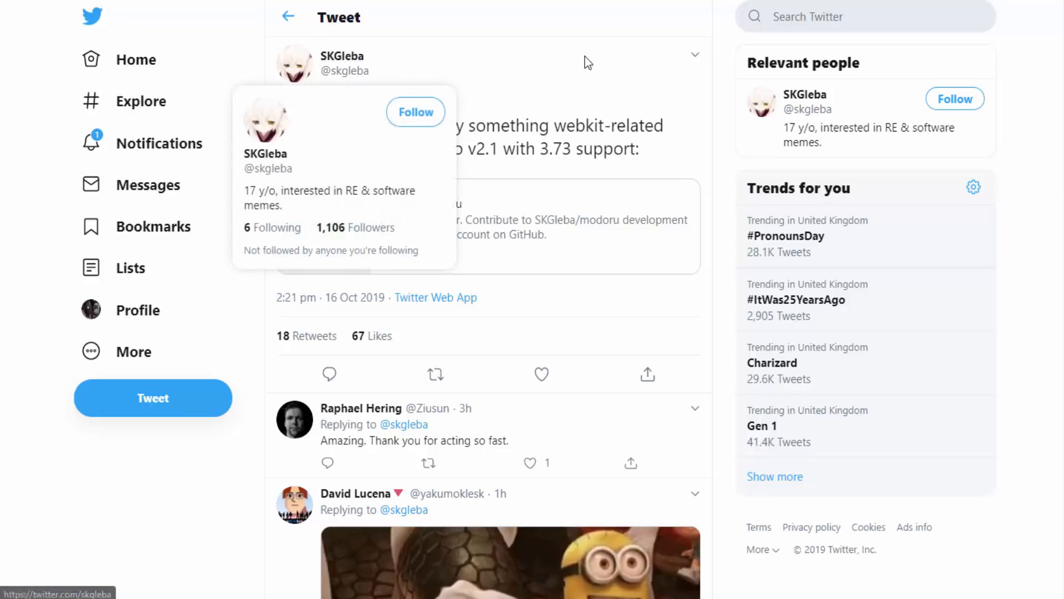
pyautogui.moveTo(587, 62)
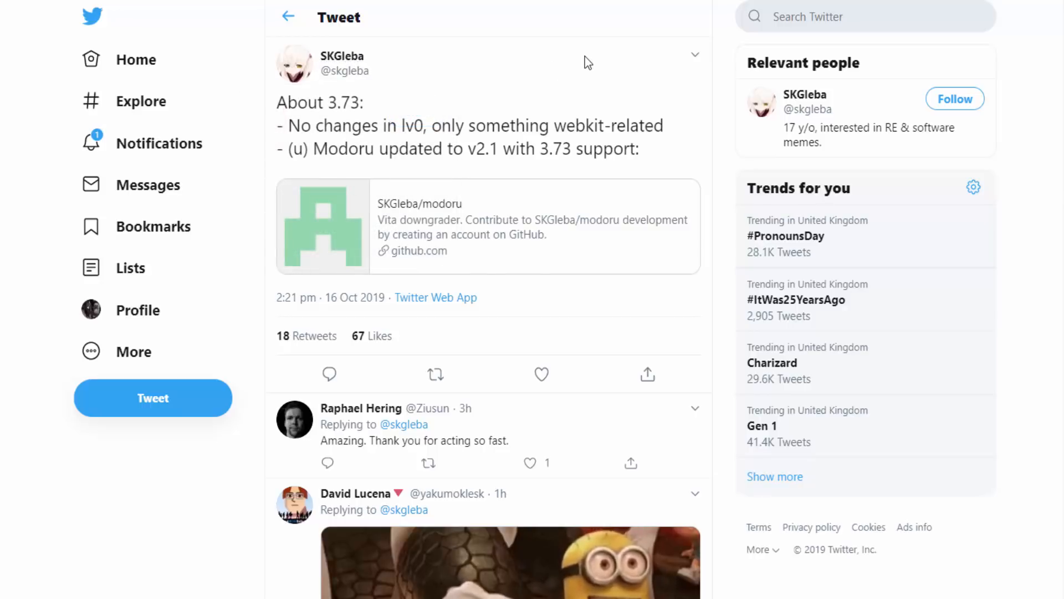
pyautogui.moveTo(439, 210)
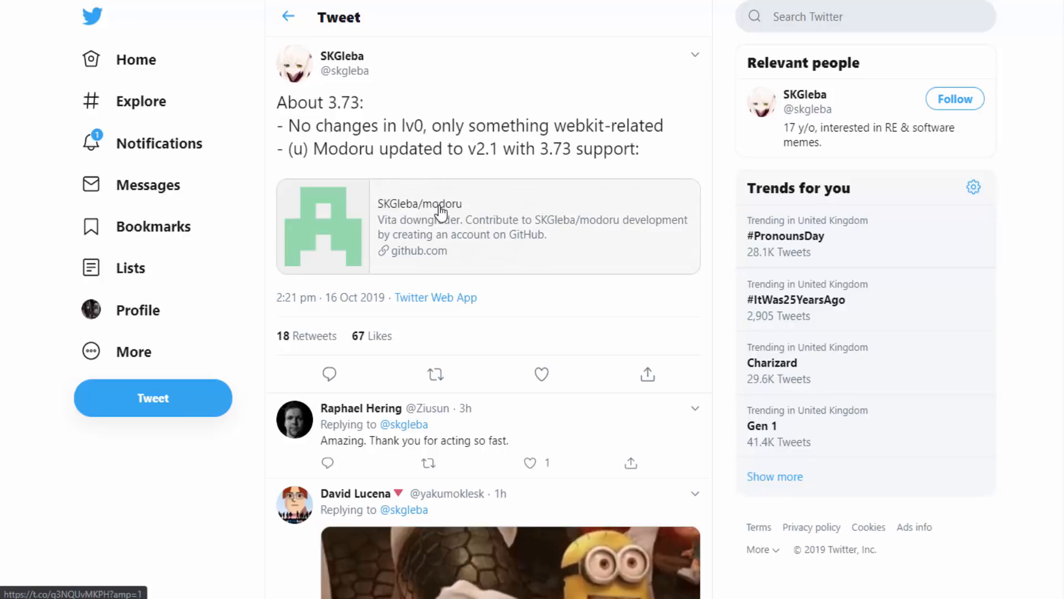
# Follow the github.com link to the modoru v2.1 release and view its notes and assets
pyautogui.click(441, 204)
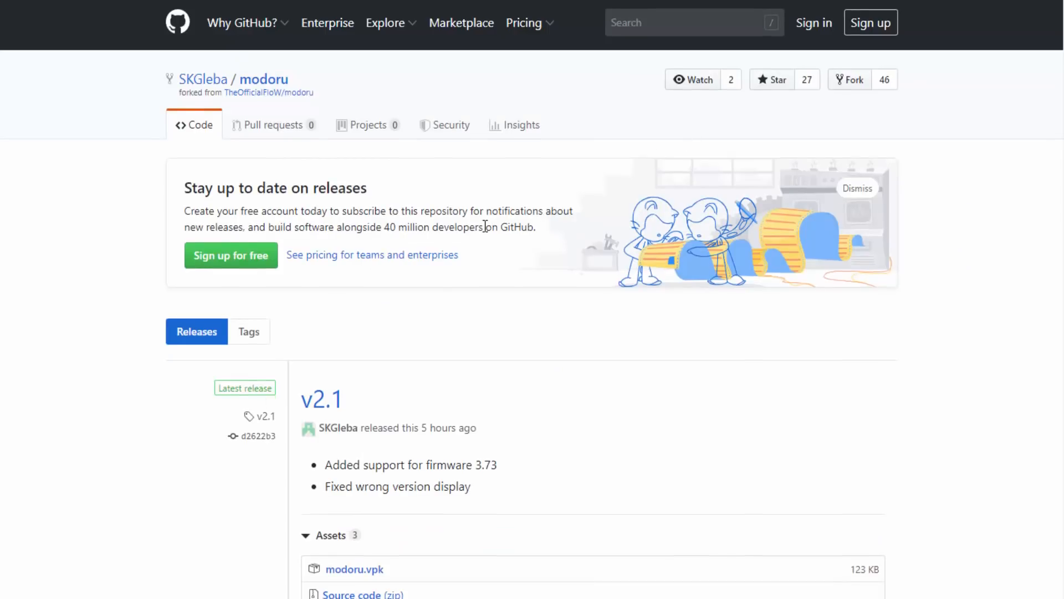
pyautogui.scroll(-3)
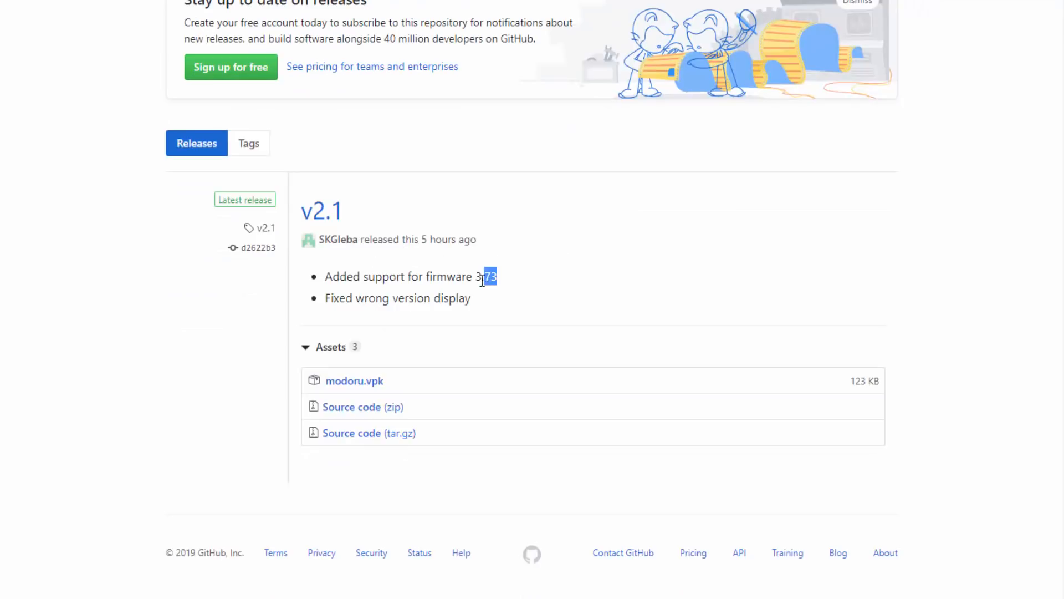
pyautogui.click(599, 248)
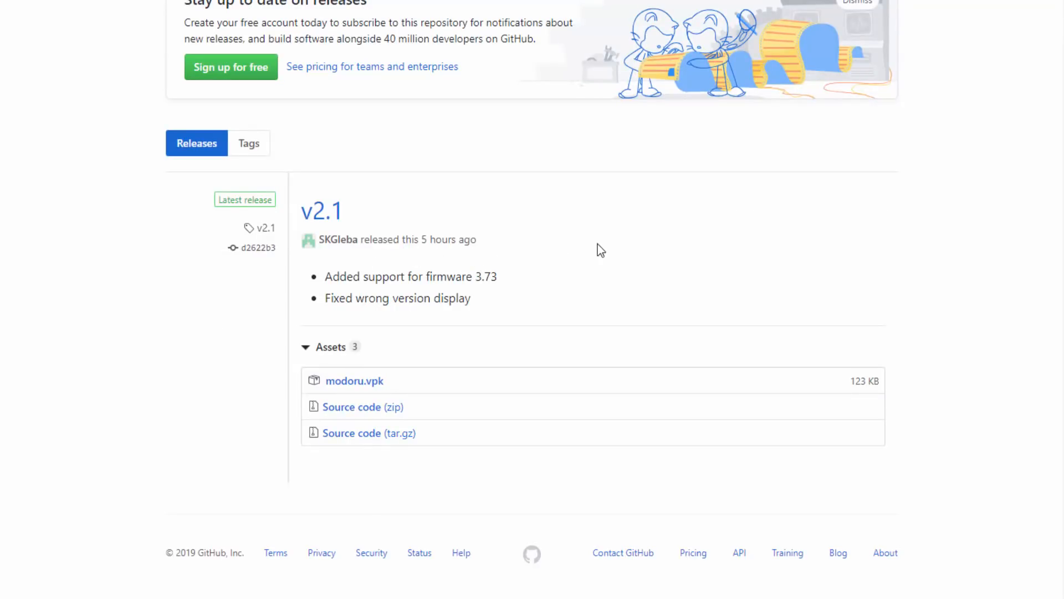